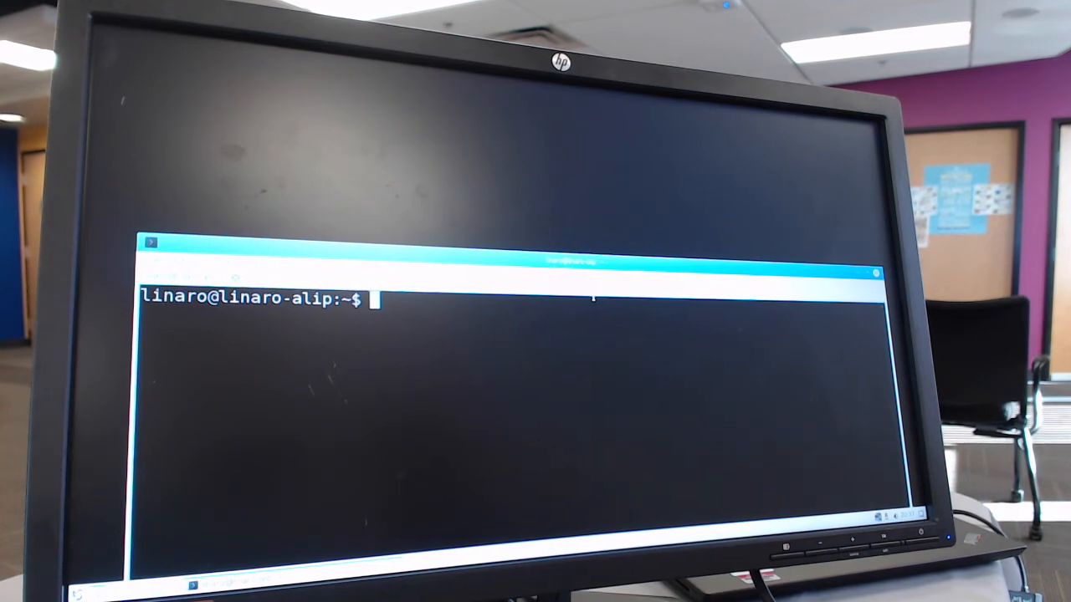
Change the shell's working directory to /usr/local/share/d3/ with cd.
type("cd /usr/l")
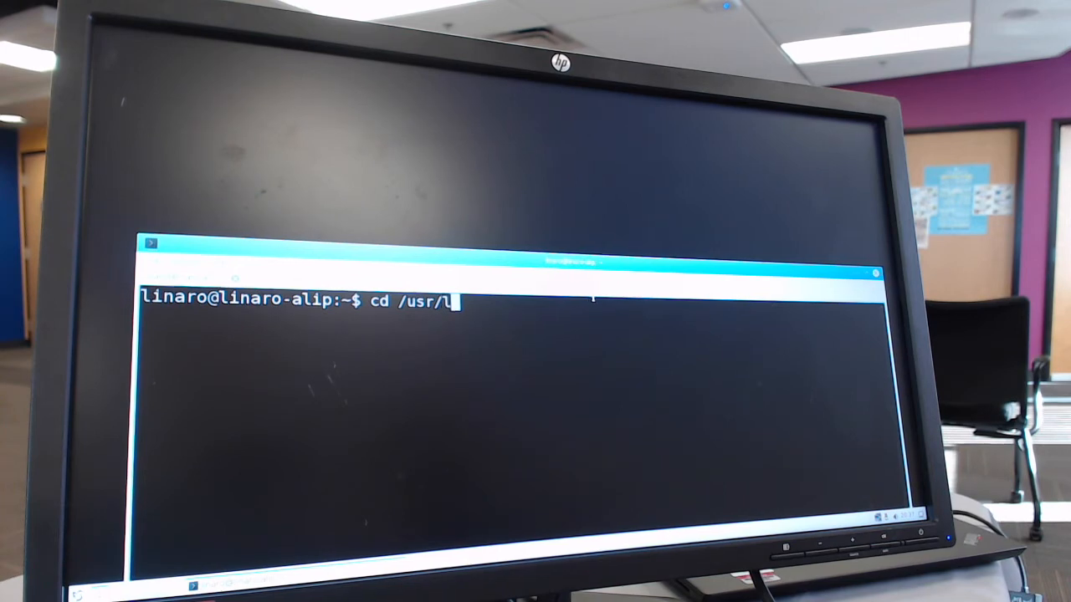
type("ocal/share/")
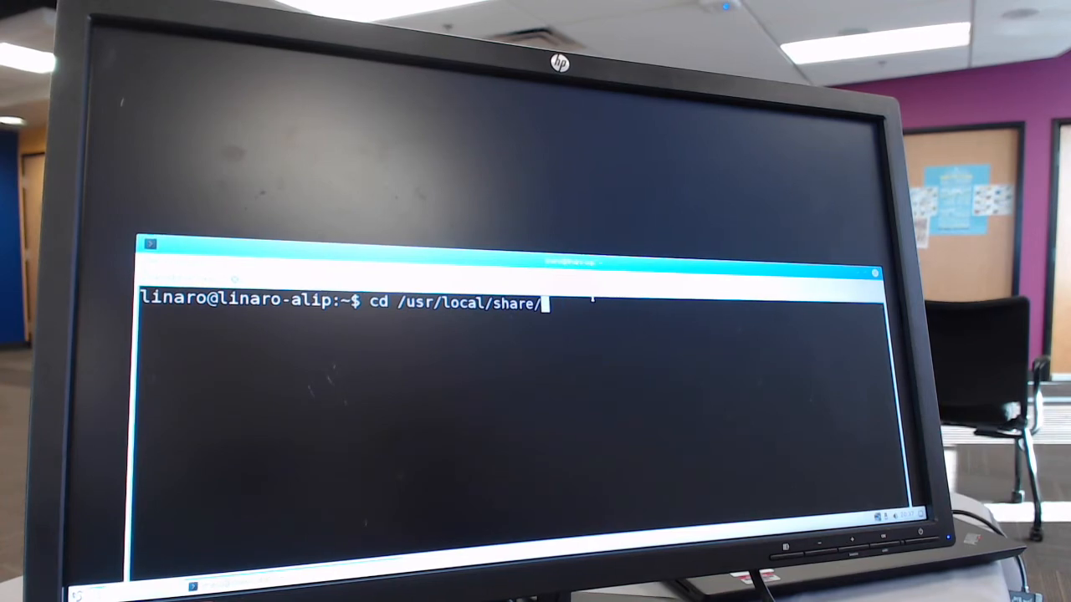
type("d3/")
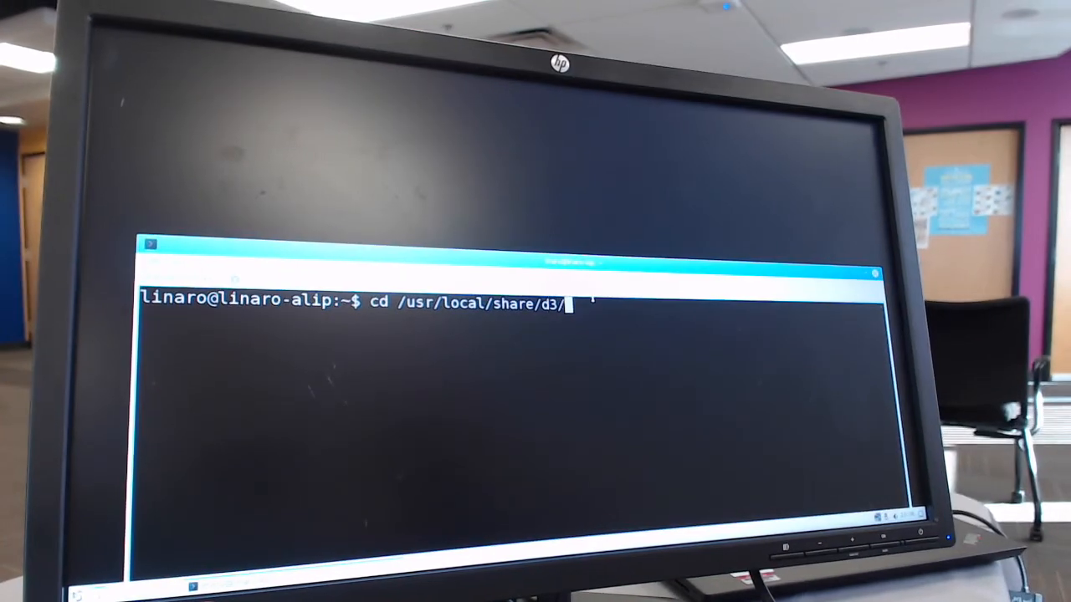
key("Return")
type("ls -l")
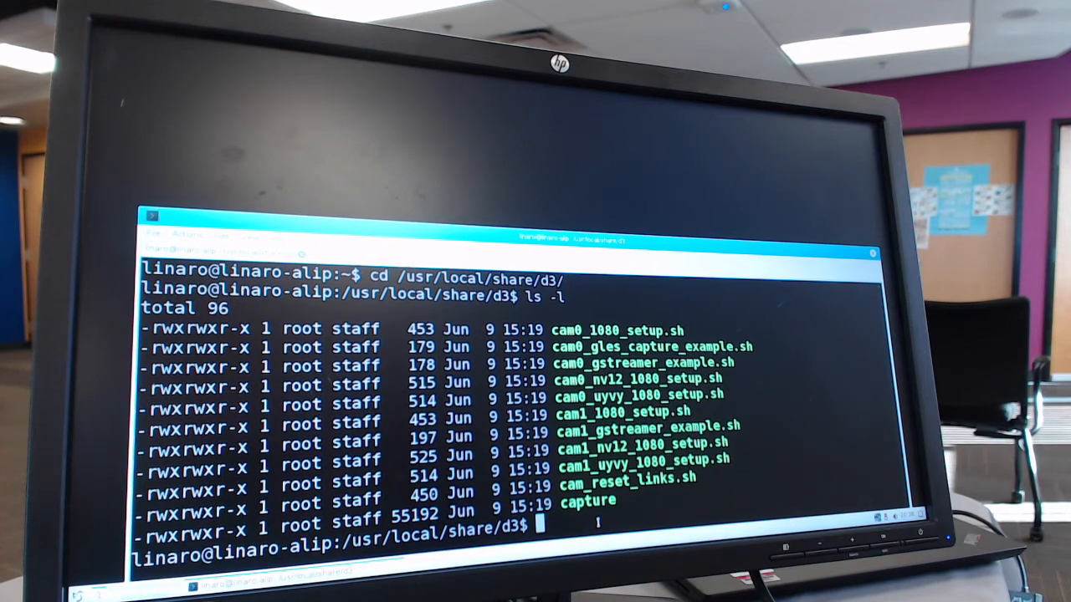
Start typing './cam0_g' to run the cam0 GStreamer example script.
type("./")
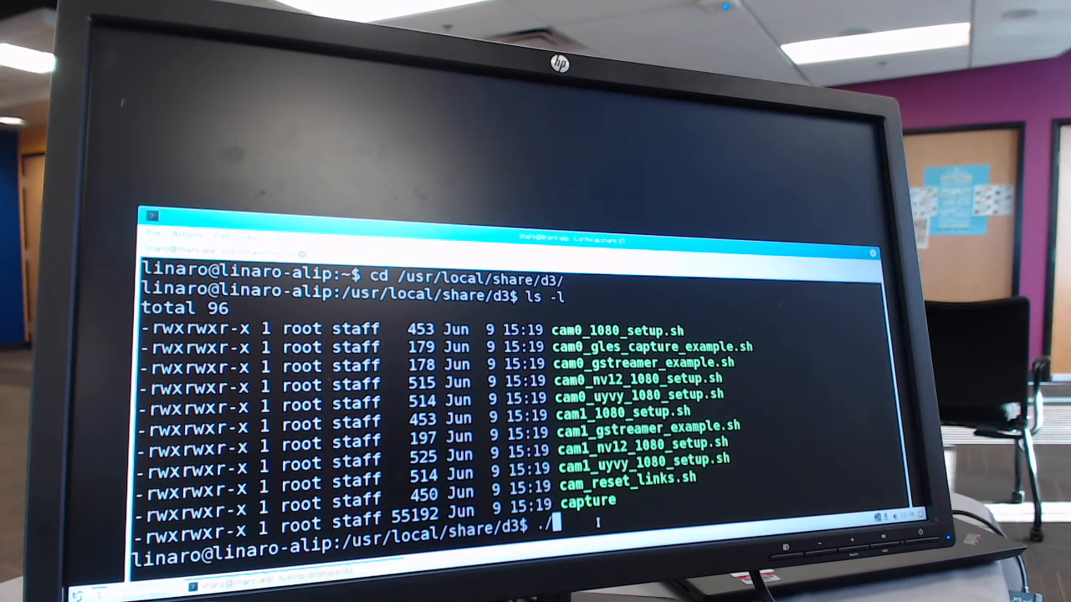
type("cam")
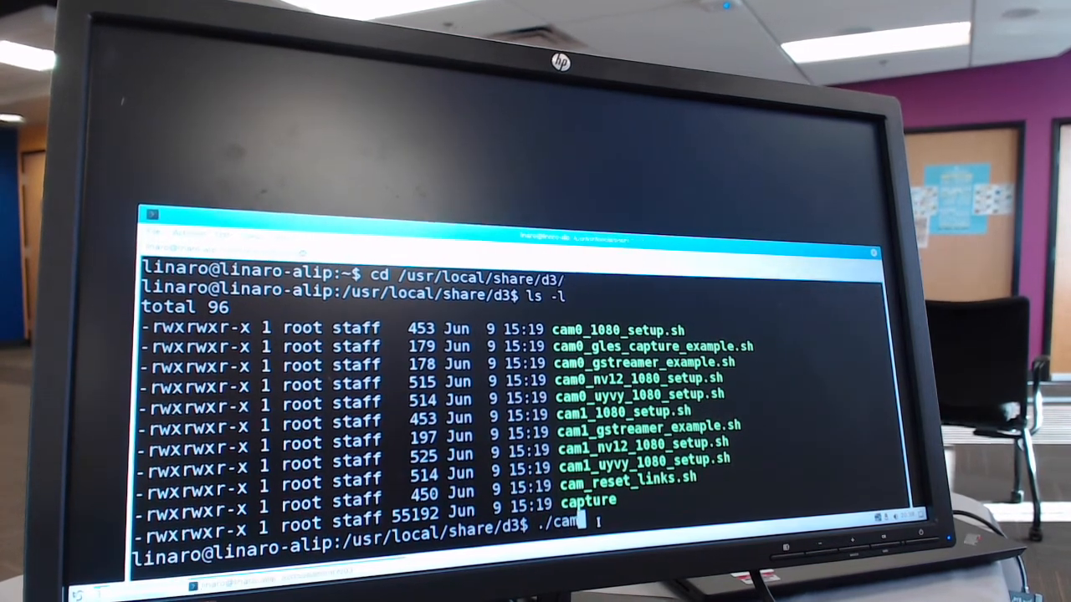
type("0_g")
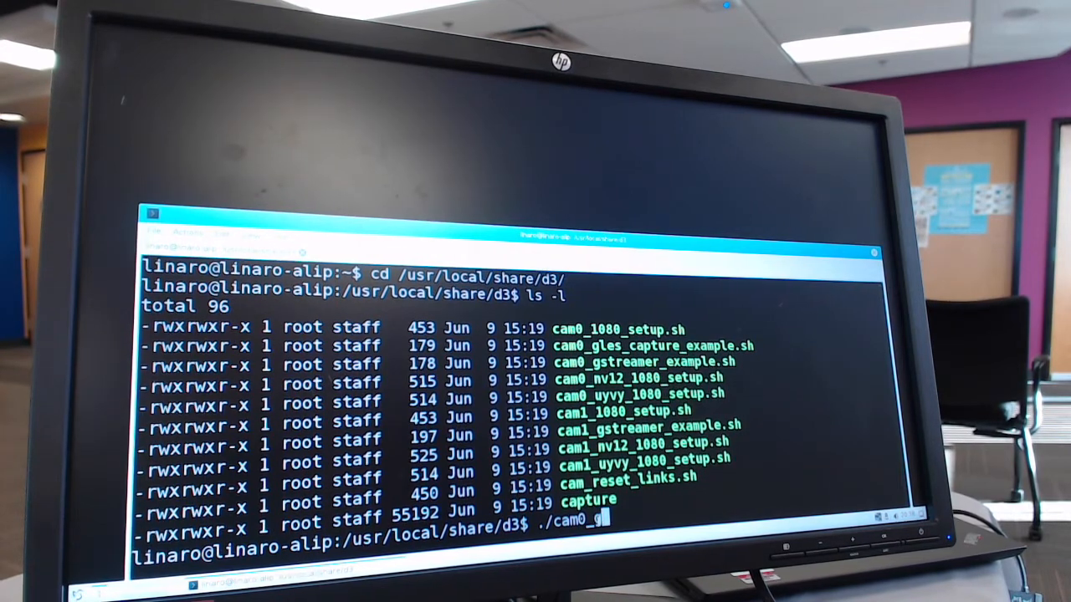